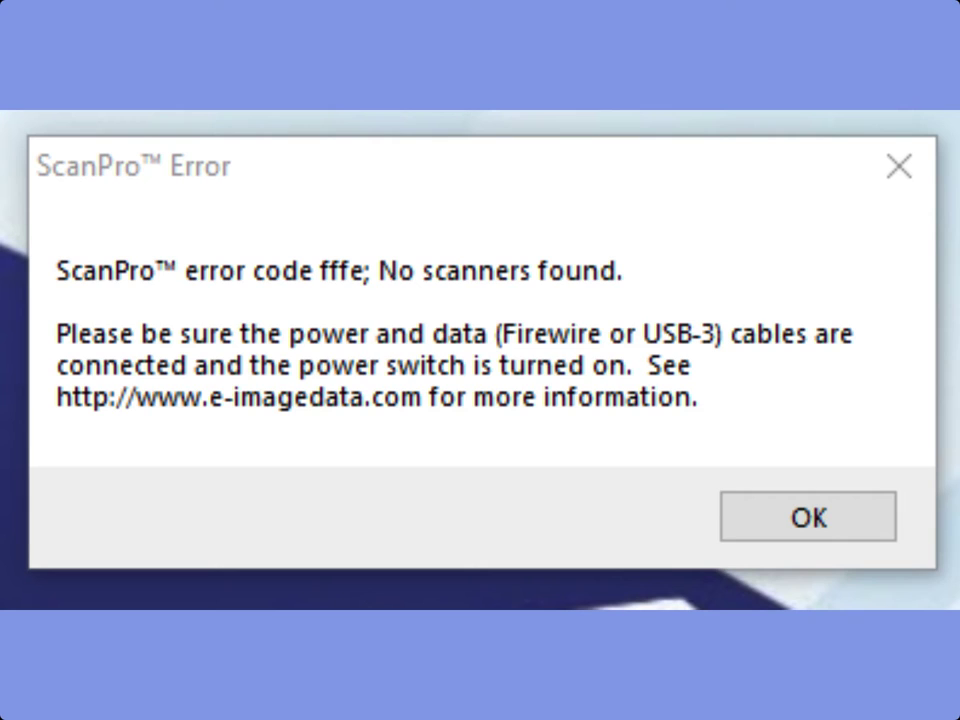
# Acknowledge the ScanPro error fffe reporting that no scanners were found
pyautogui.click(806, 517)
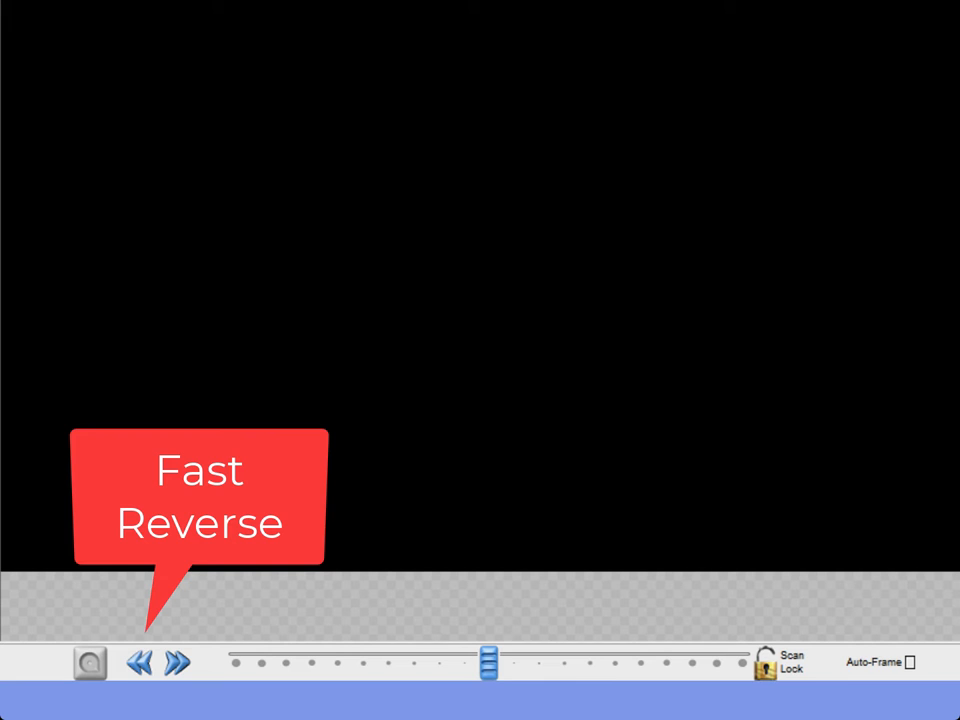
pyautogui.click(174, 662)
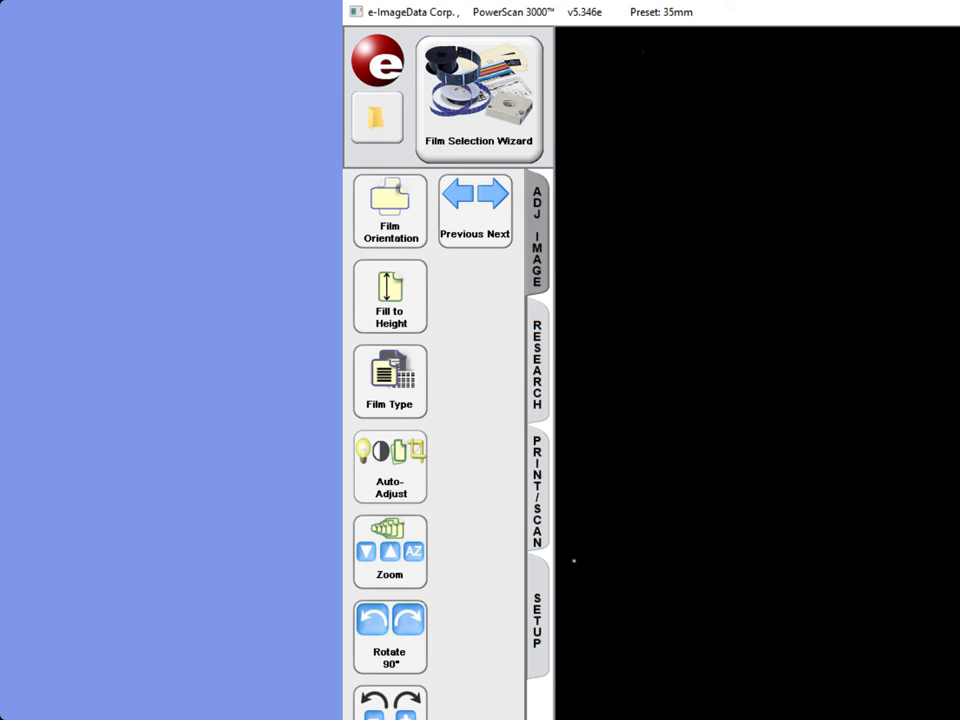
pyautogui.click(537, 235)
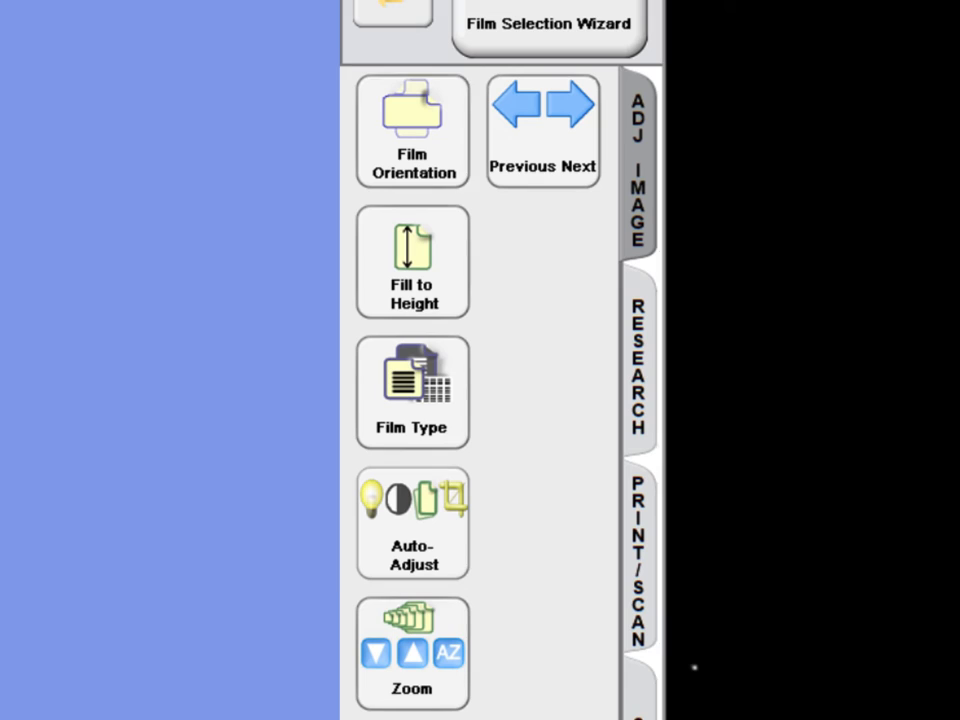
pyautogui.scroll(-3)
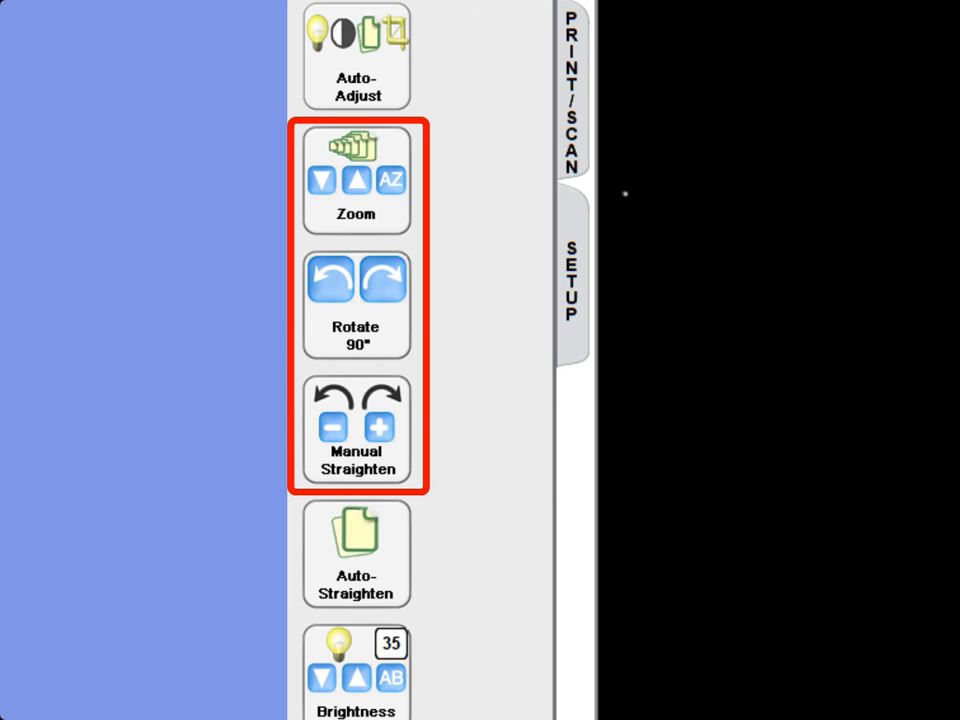
pyautogui.scroll(-3)
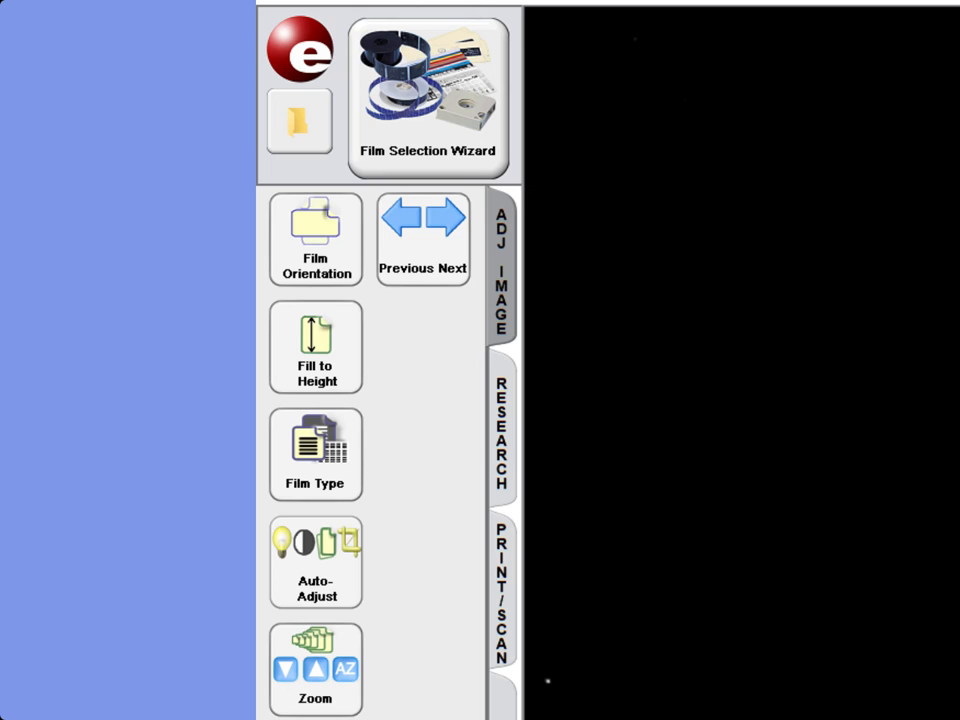
pyautogui.click(423, 238)
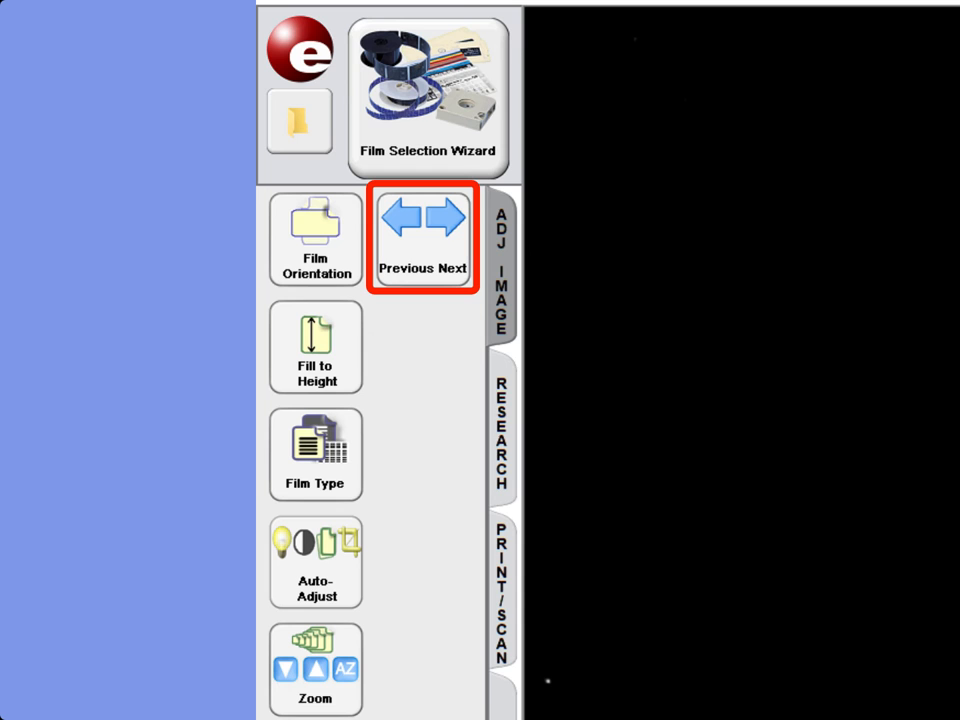
pyautogui.click(500, 440)
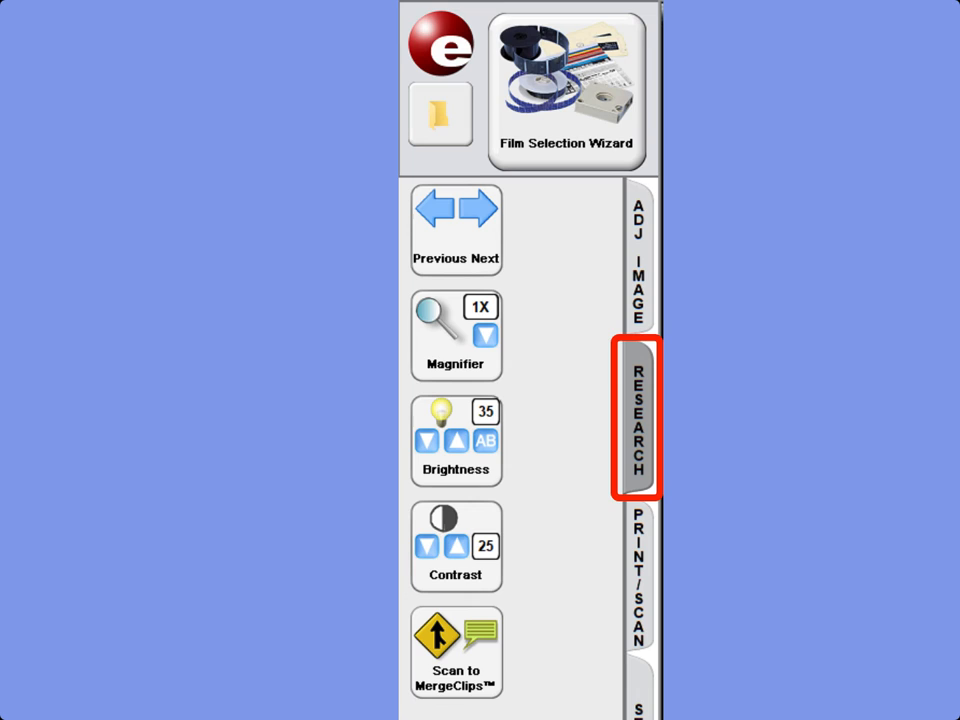
# Show the RESEARCH tab tools for image stepping, magnification, brightness and contrast
pyautogui.click(456, 650)
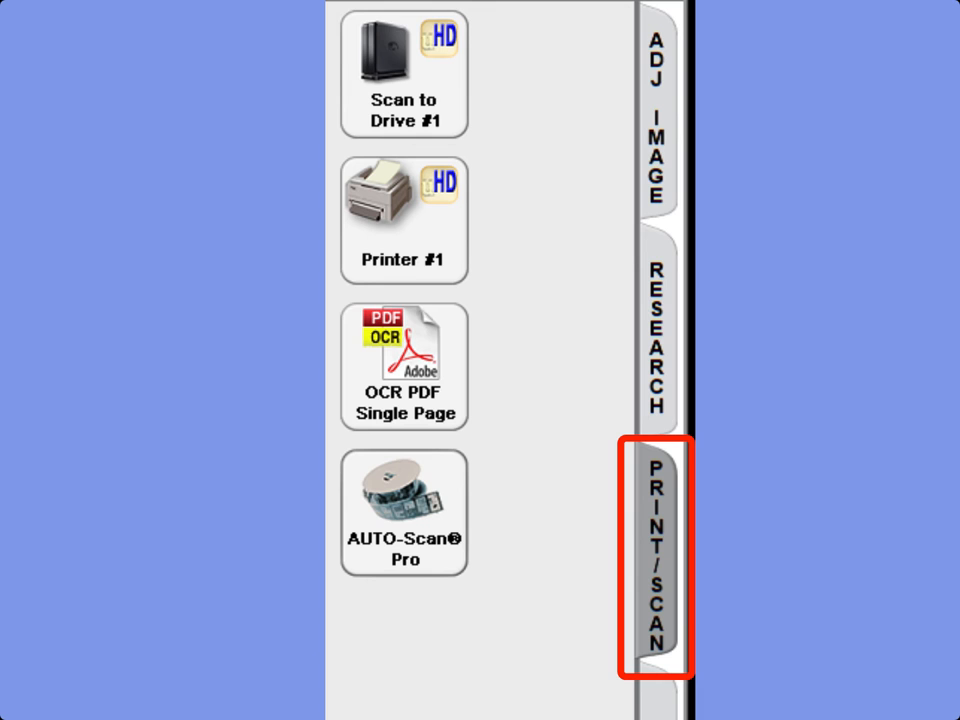
# Show the PRINT/SCAN tab with Scan to Drive, Printer, OCR PDF and AUTO-Scan Pro
pyautogui.click(654, 555)
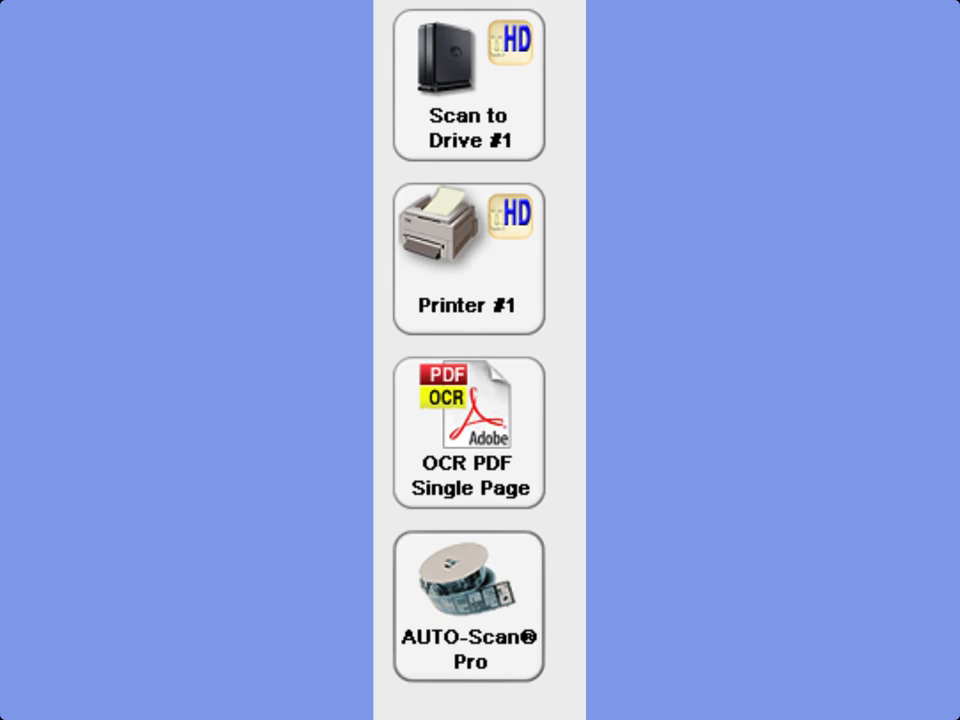
# View the SETUP tab's saved-settings tools, then the ScanPro 3000 Control Buttons guide
pyautogui.click(468, 433)
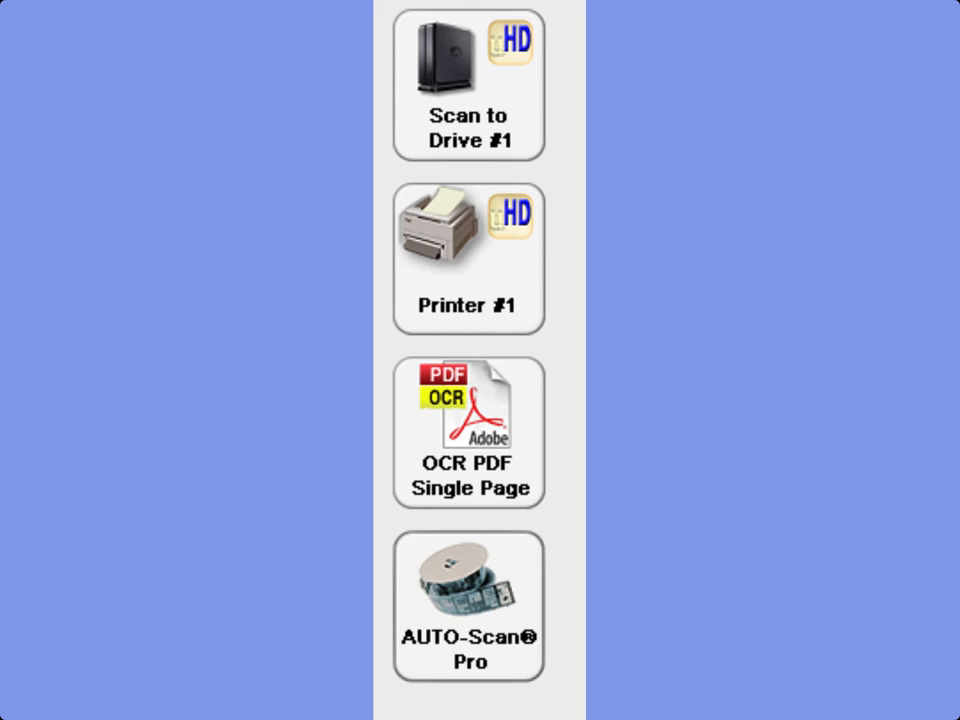
pyautogui.click(608, 110)
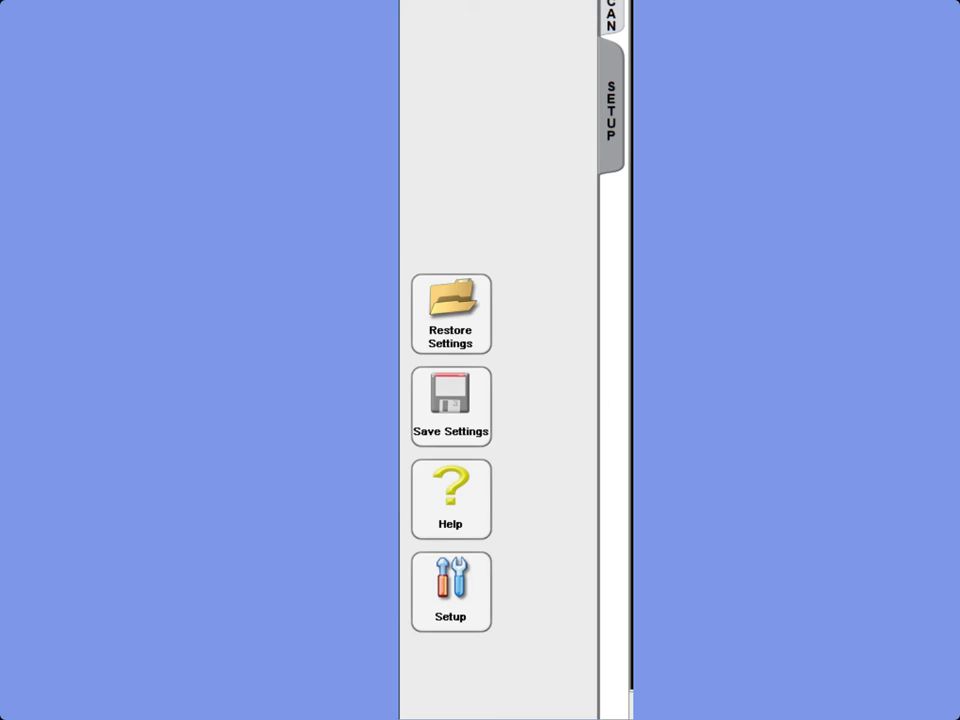
pyautogui.click(450, 498)
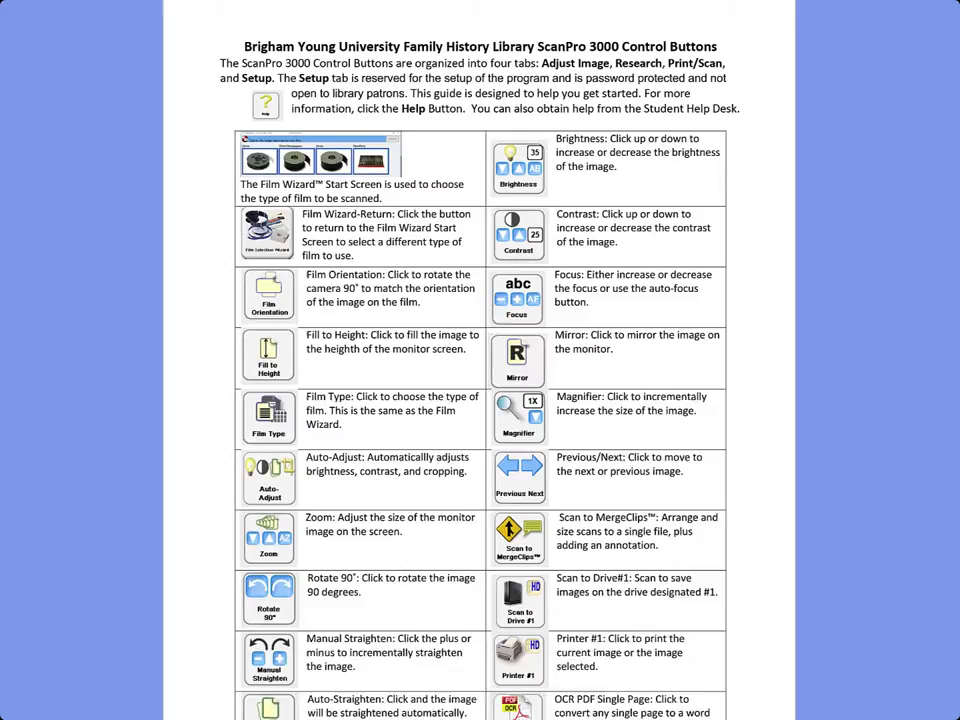